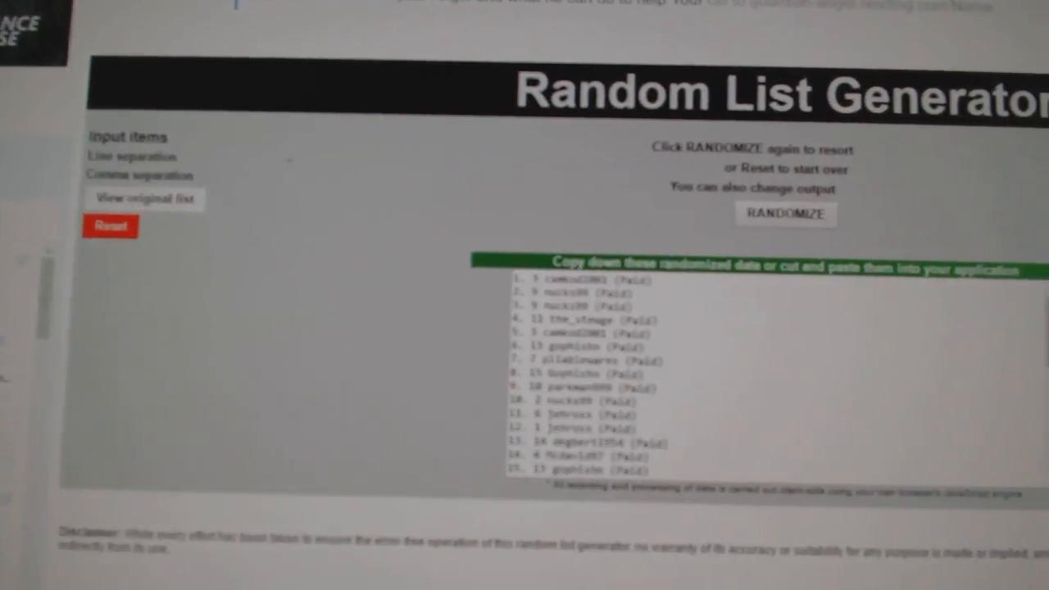
# Reshuffle the participant list in Random List Generator and select the randomized output.
pyautogui.scroll(-3)
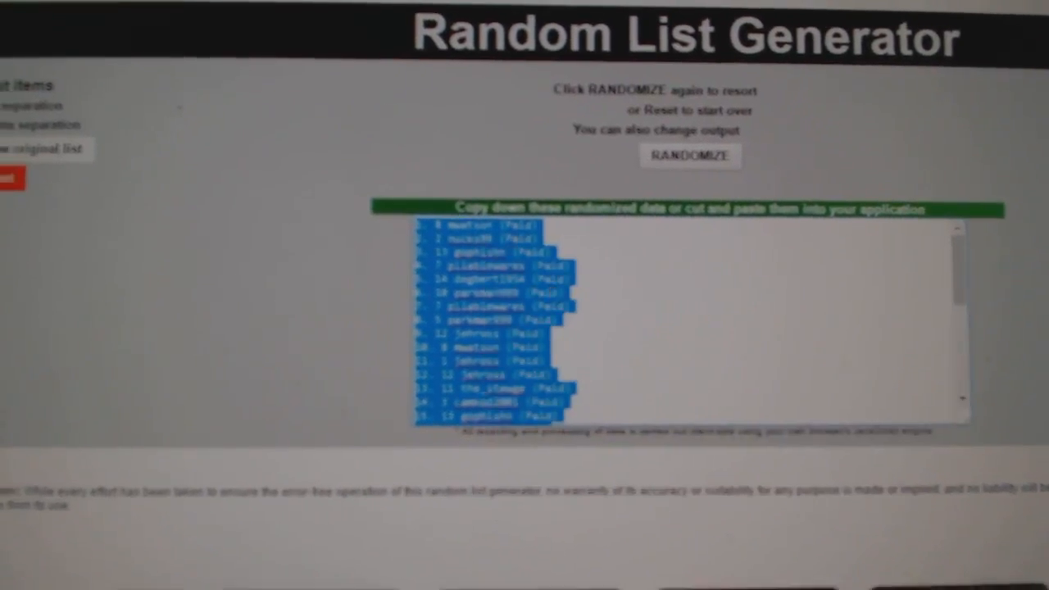
pyautogui.click(690, 156)
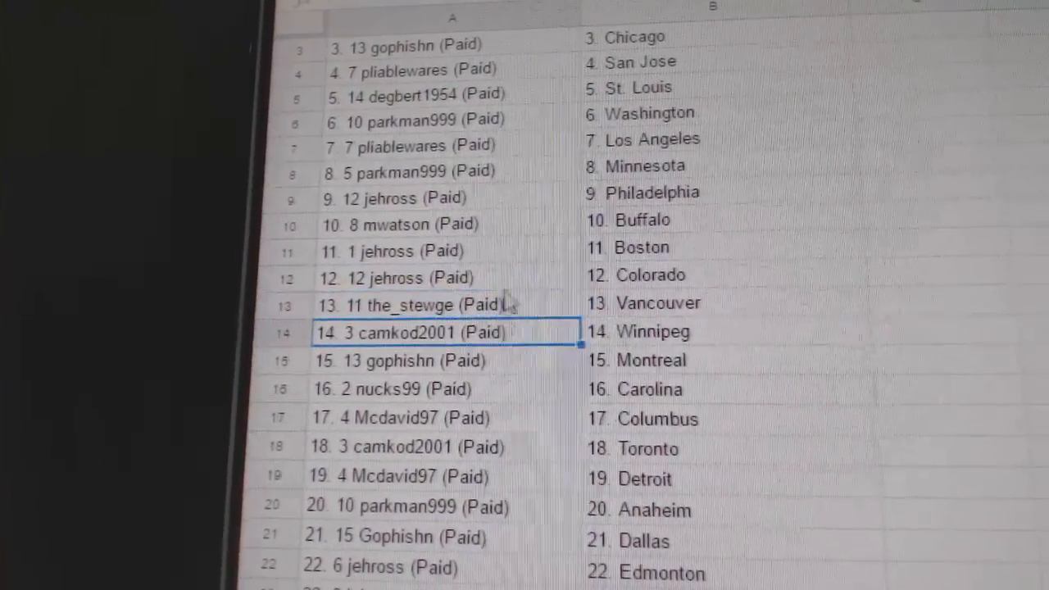
# Scroll through all 30 name–team pairings down to the last row, Ottawa.
pyautogui.scroll(-3)
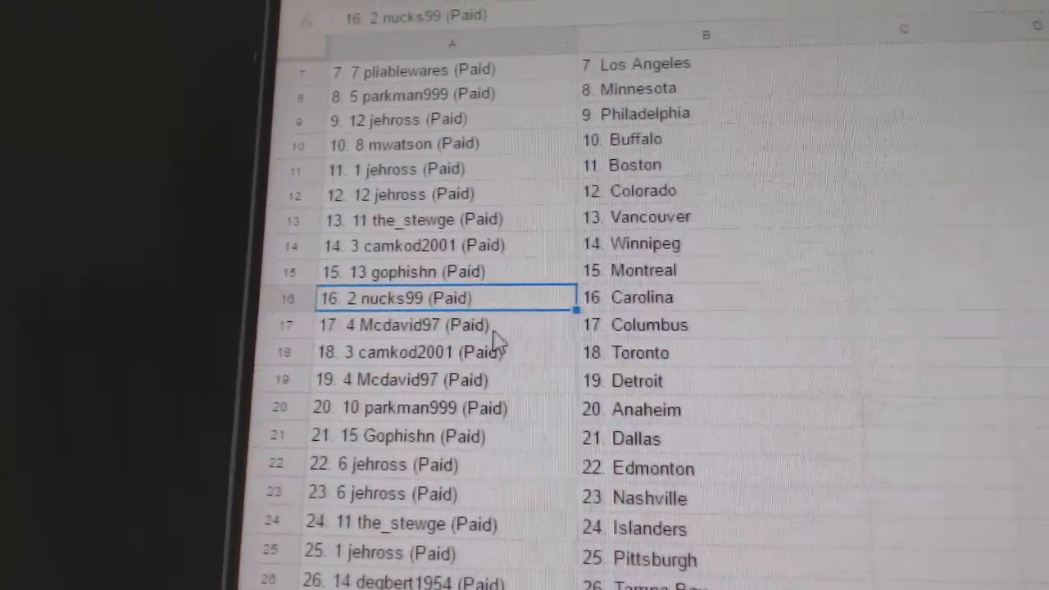
pyautogui.scroll(-3)
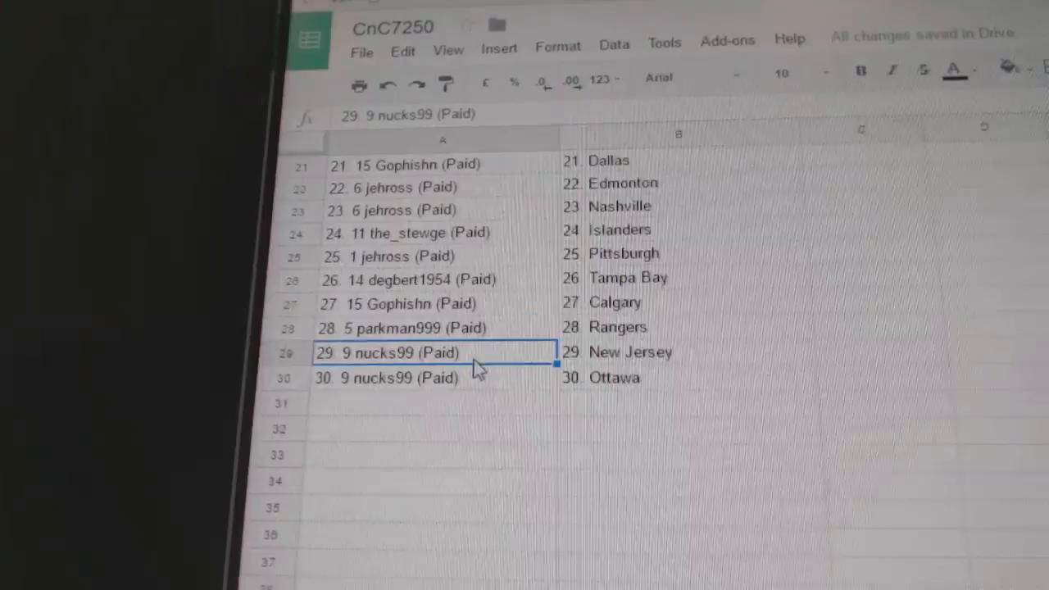
pyautogui.scroll(-3)
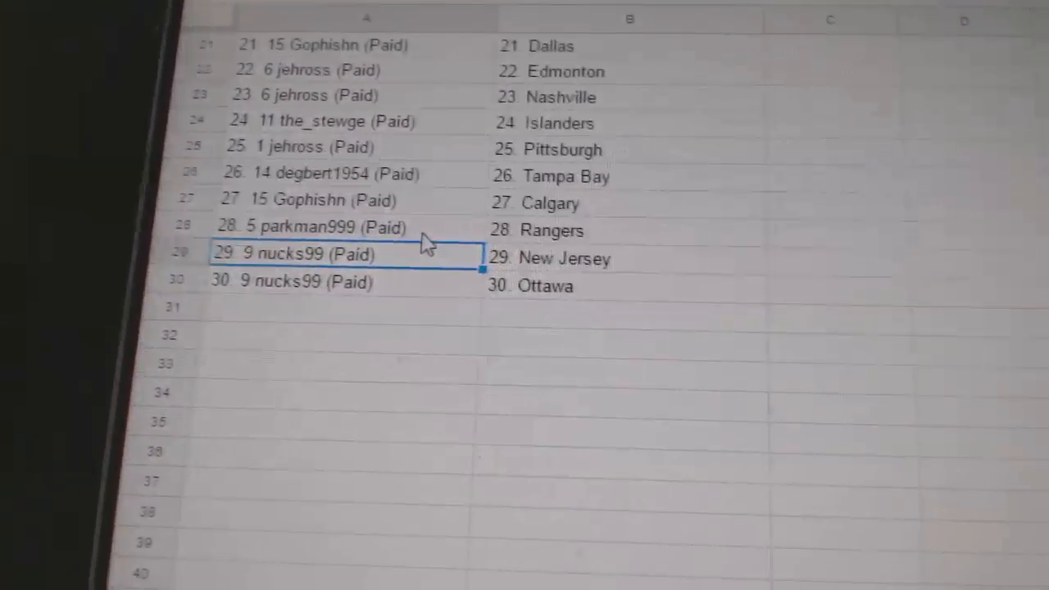